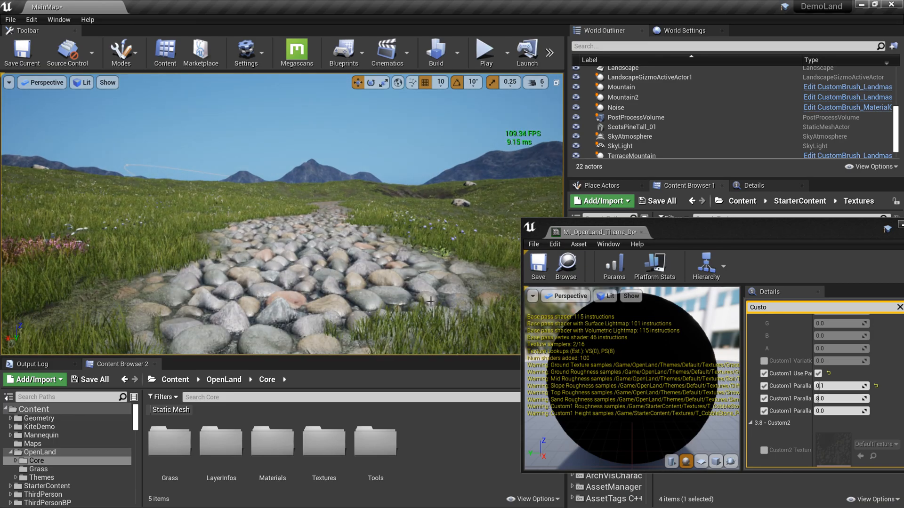
# - Increase the Custom1 Parallax height values in MI_OpenLand_Theme_Default to stretch the path's stones
pyautogui.click(484, 52)
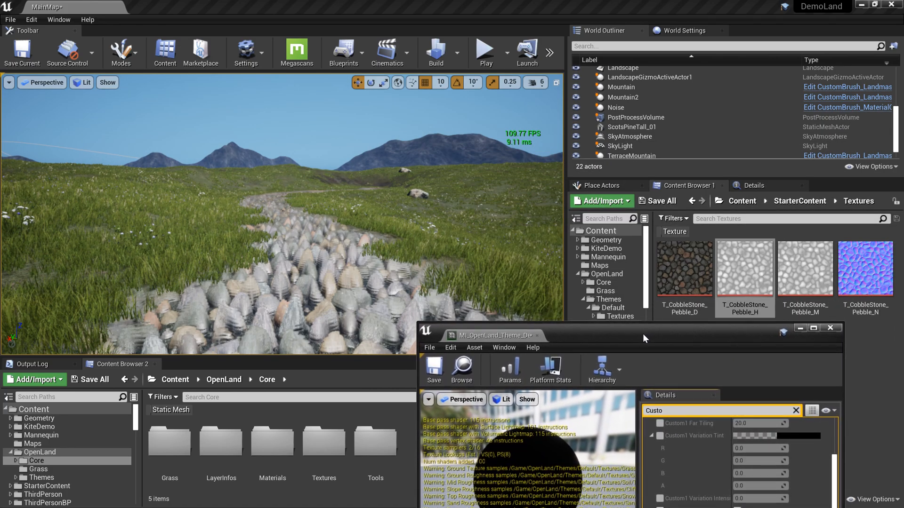
# - Inspect the T_CobbleStone_Pebble_H height map, then close the texture and material editors
pyautogui.doubleClick(745, 267)
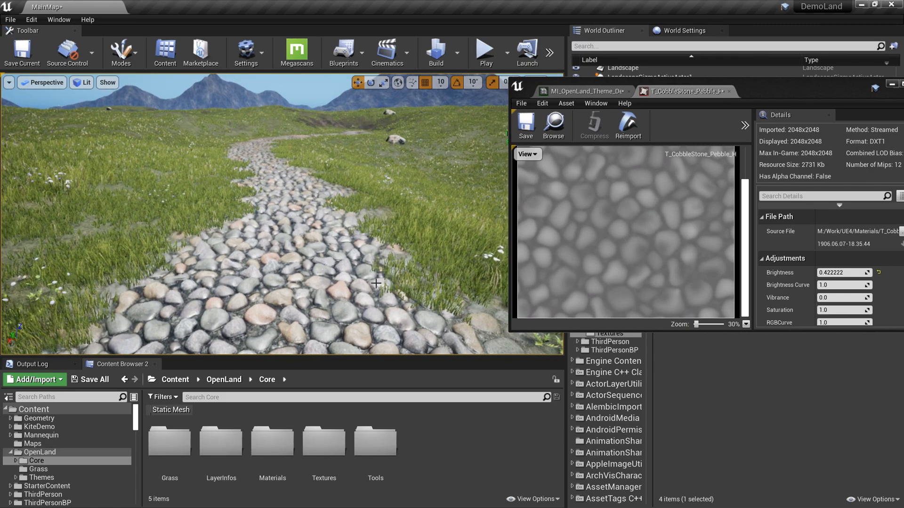
pyautogui.click(484, 49)
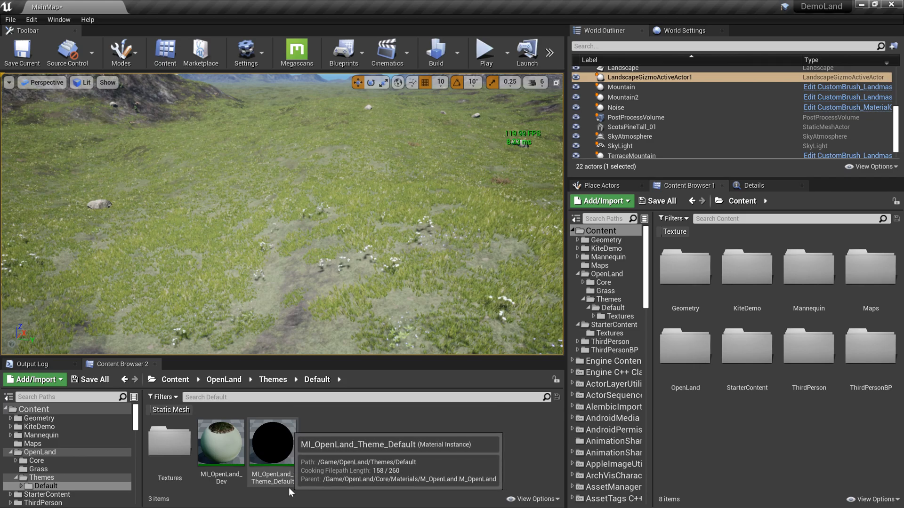
# - Show MI_OpenLand_Theme_Default filtered to Custom1 parameters beside the StarterContent Textures folder
pyautogui.doubleClick(271, 441)
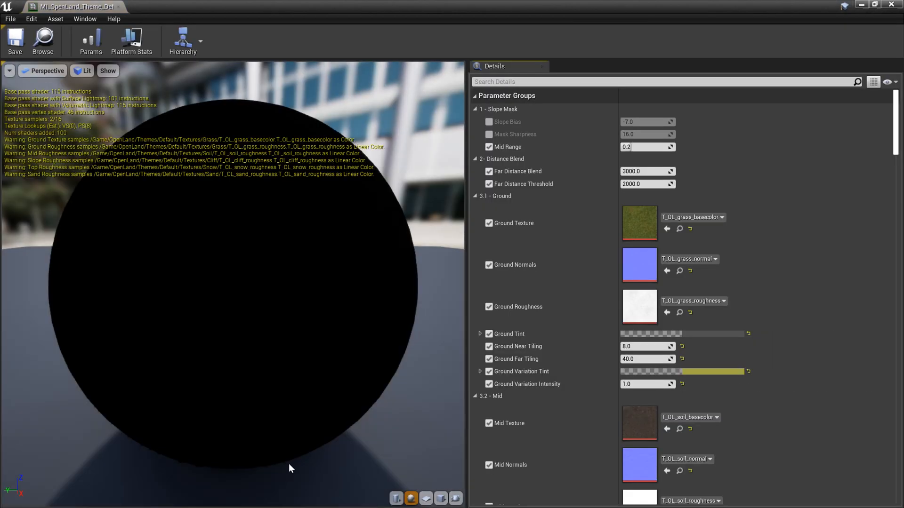
pyautogui.click(878, 6)
pyautogui.write('Custom1')
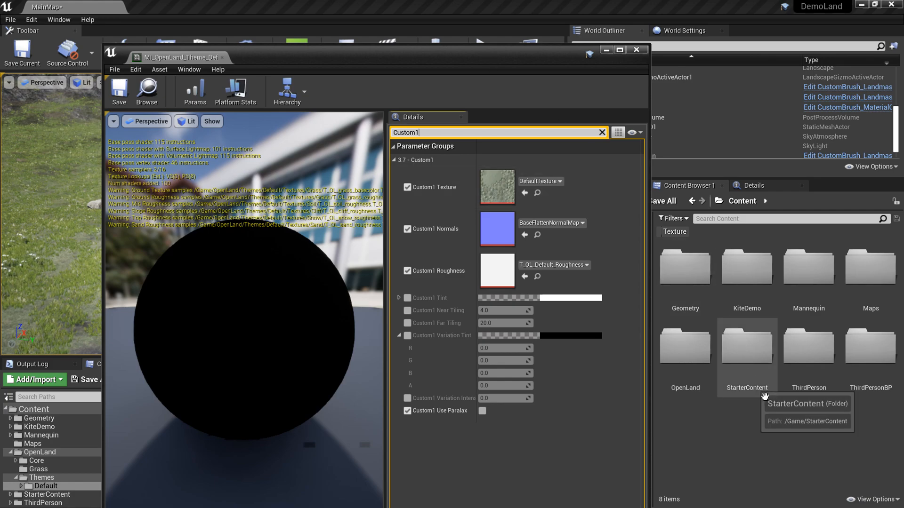
pyautogui.doubleClick(747, 346)
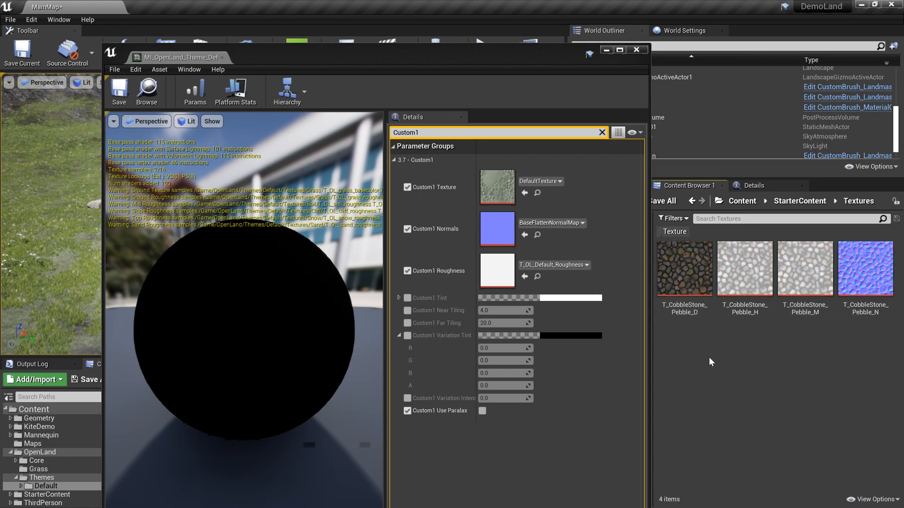
pyautogui.moveTo(690, 326)
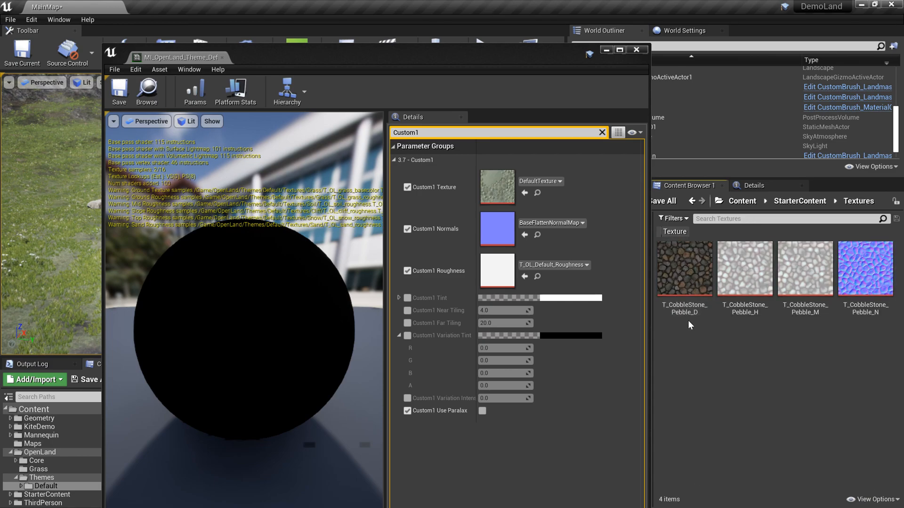
pyautogui.moveTo(834, 324)
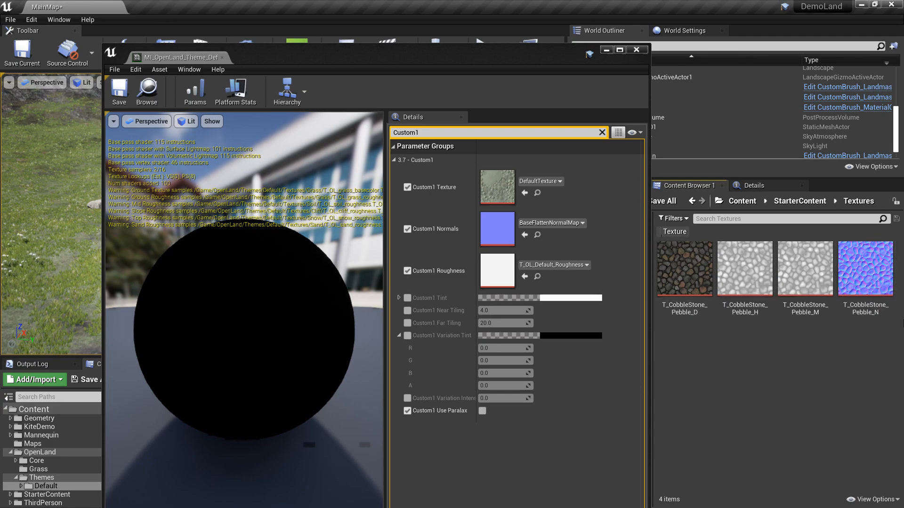
pyautogui.moveTo(889, 329)
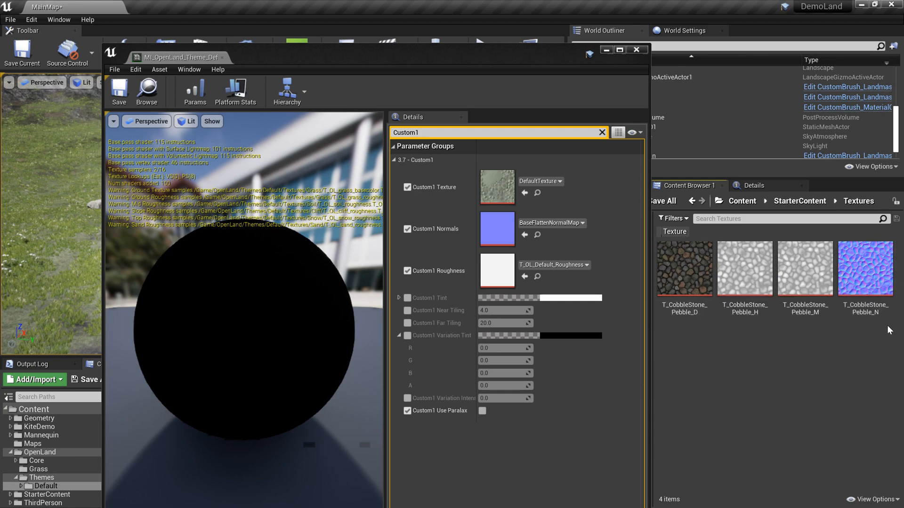
pyautogui.moveTo(799, 200)
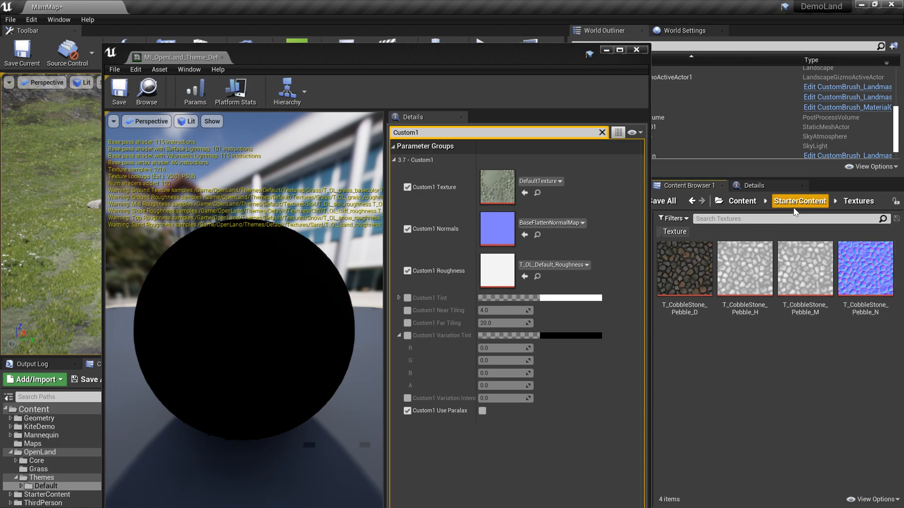
pyautogui.moveTo(806, 210)
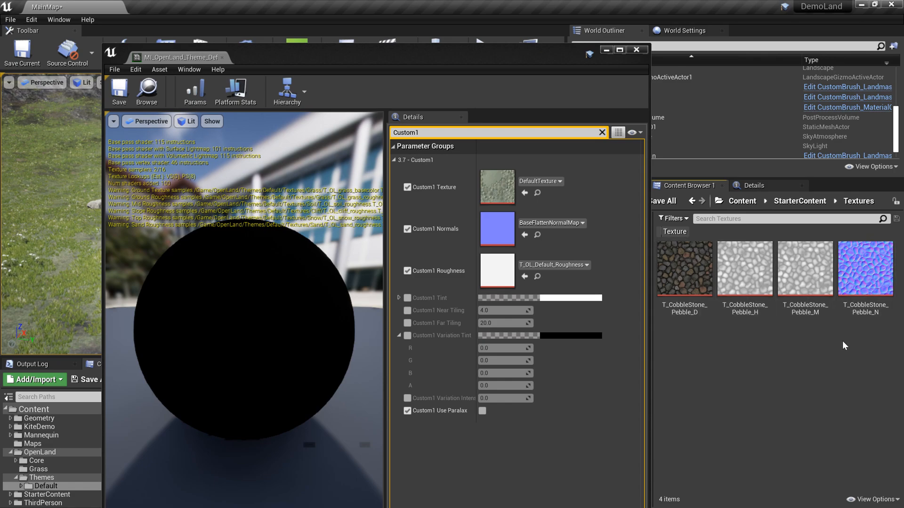
pyautogui.moveTo(804, 269)
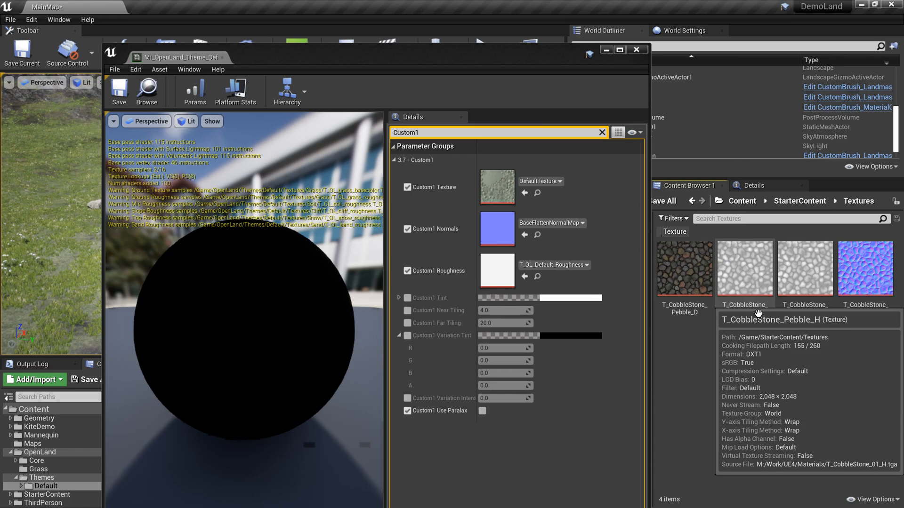
pyautogui.moveTo(767, 334)
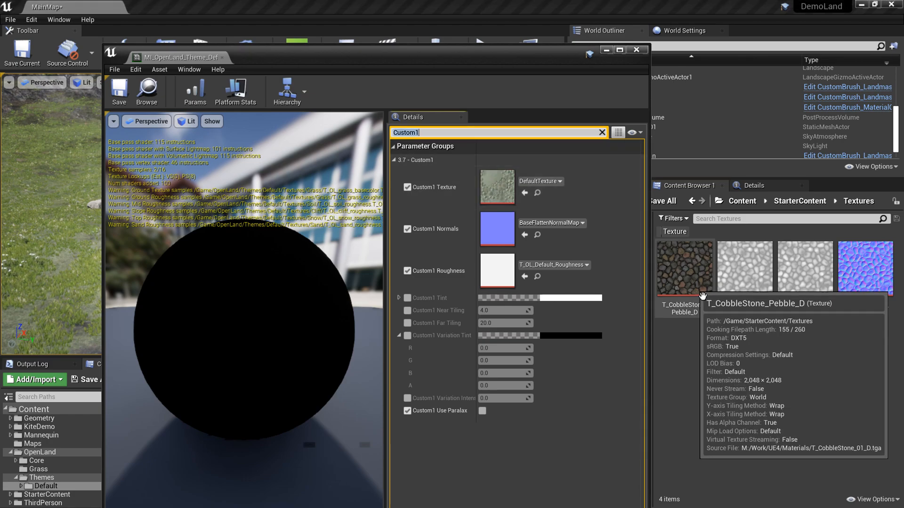
# - Assign the T_CobbleStone_Pebble textures to the Custom1 Texture, Normals and Roughness slots
pyautogui.click(524, 193)
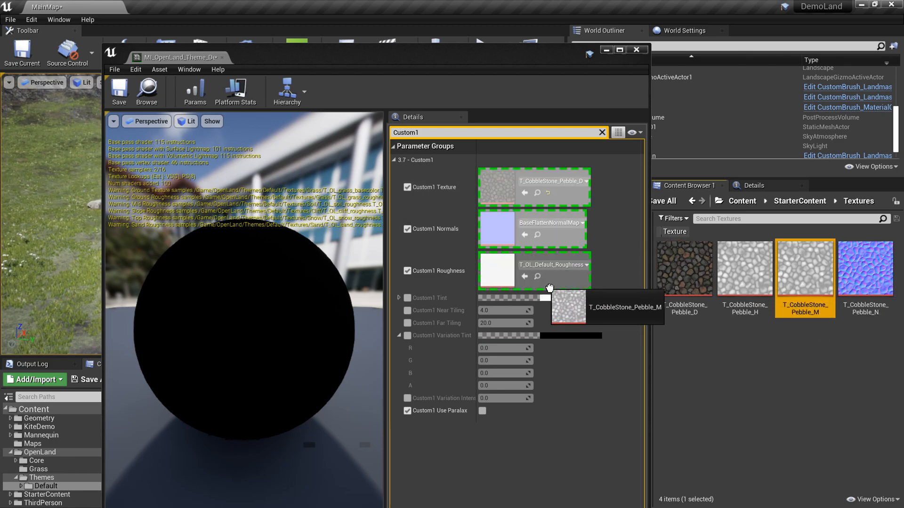
pyautogui.click(861, 270)
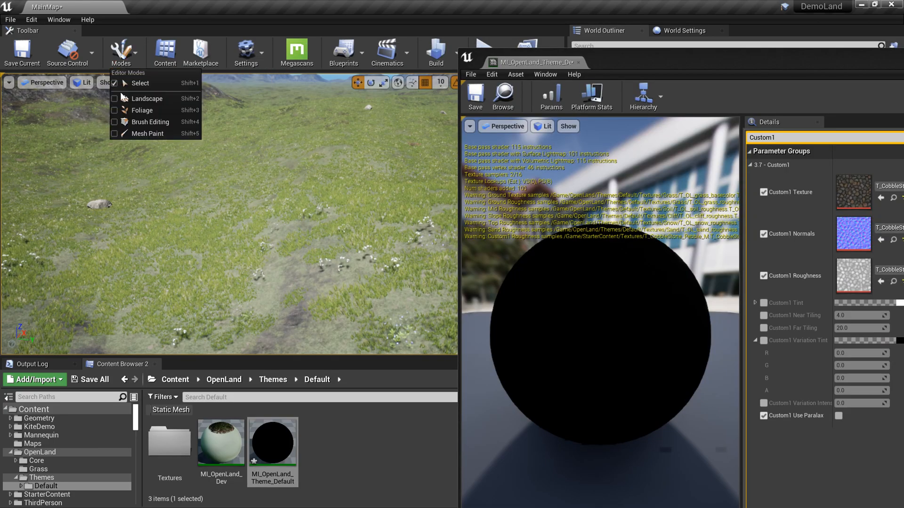
# - Switch to Landscape mode's Paint tool with Custom1 selected as the target layer
pyautogui.click(147, 98)
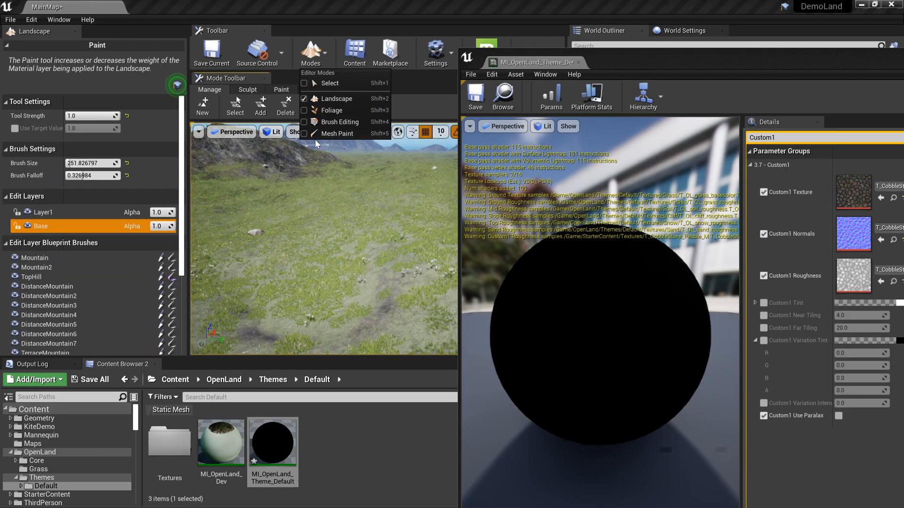
pyautogui.moveTo(257, 95)
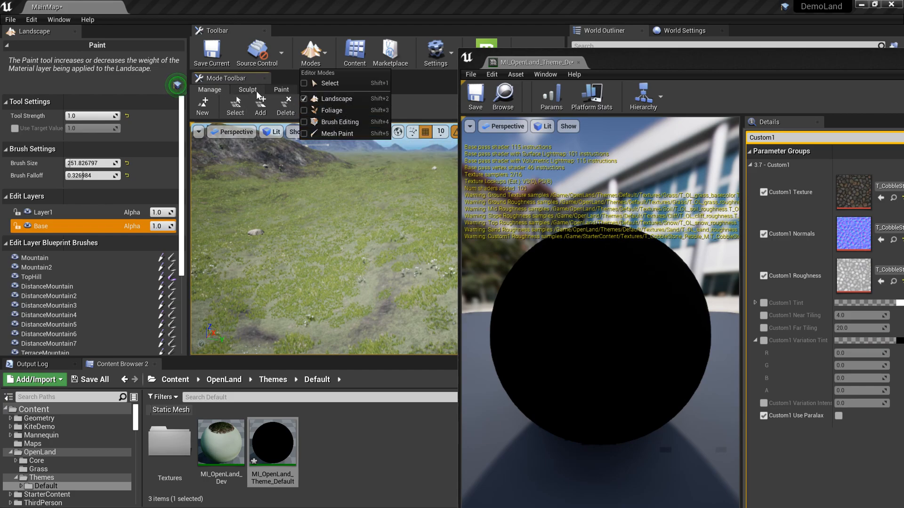
pyautogui.click(281, 90)
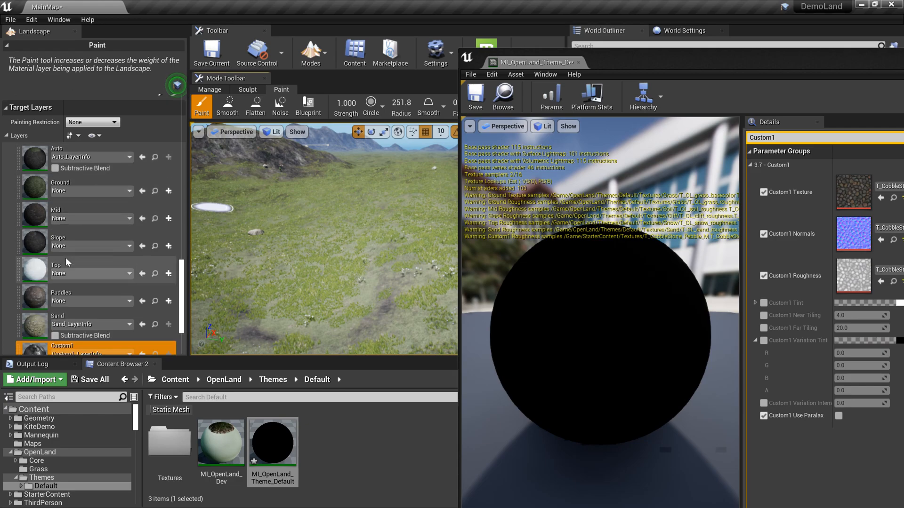
pyautogui.scroll(-3)
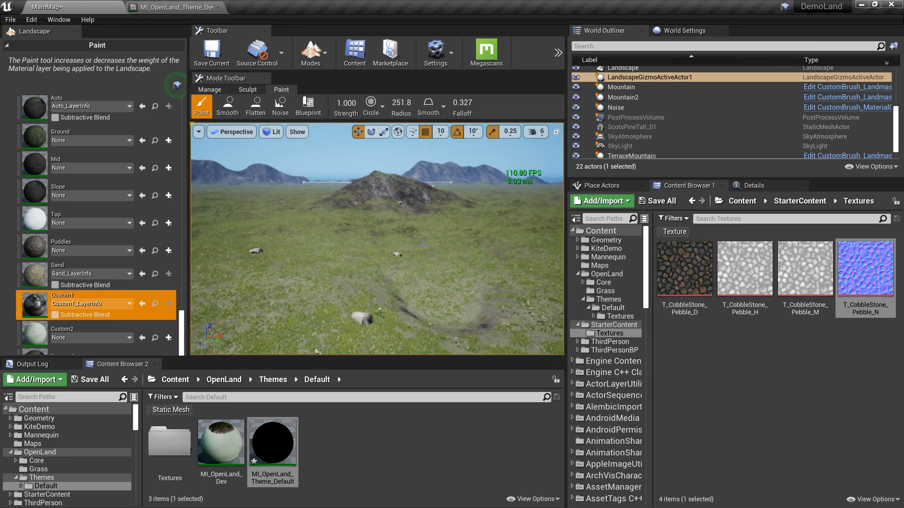
pyautogui.click(426, 265)
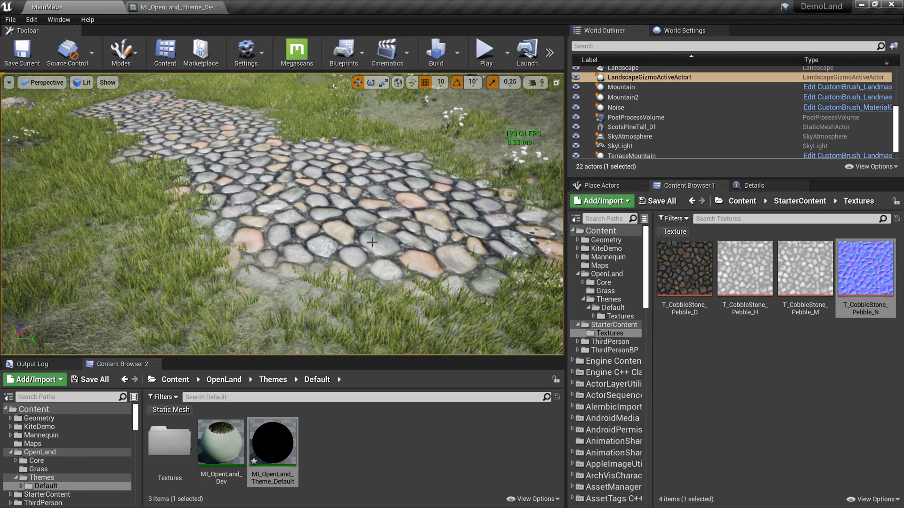
# - Start a Play session to walk the mannequin along the painted cobblestone path
pyautogui.click(484, 49)
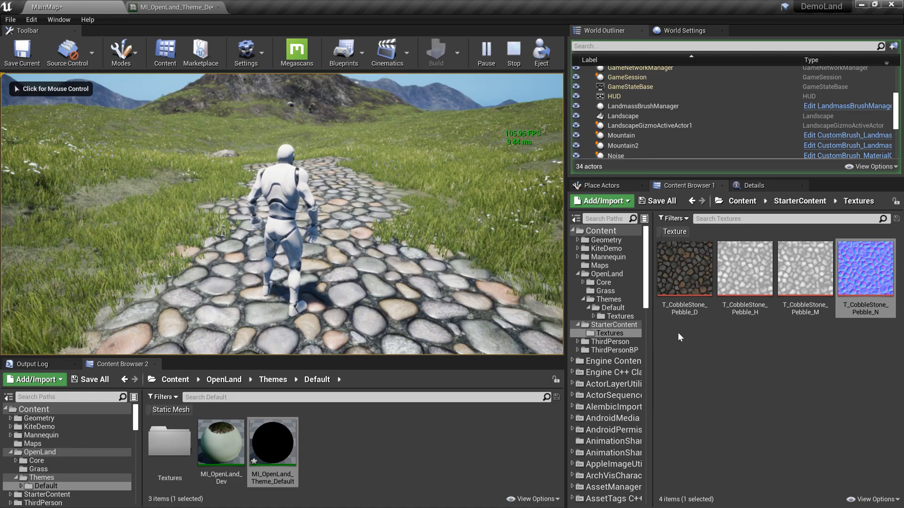
pyautogui.moveTo(606, 324)
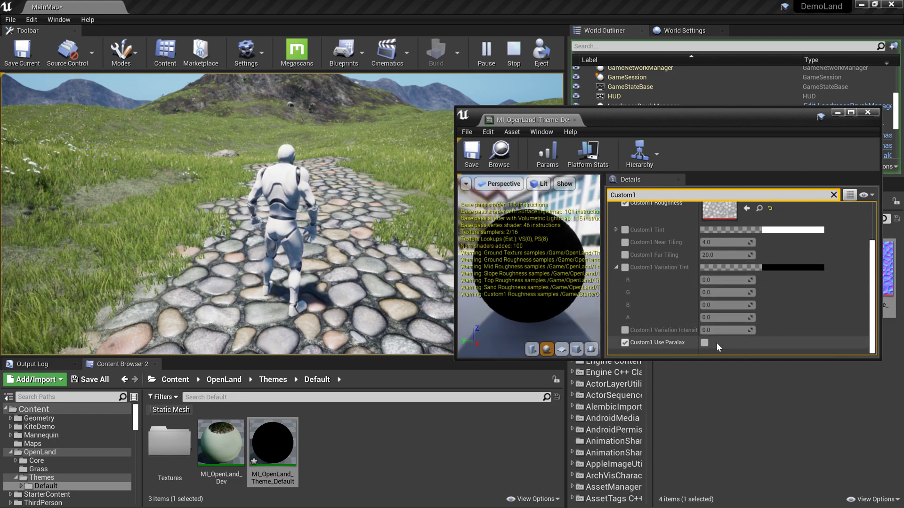
pyautogui.moveTo(704, 342)
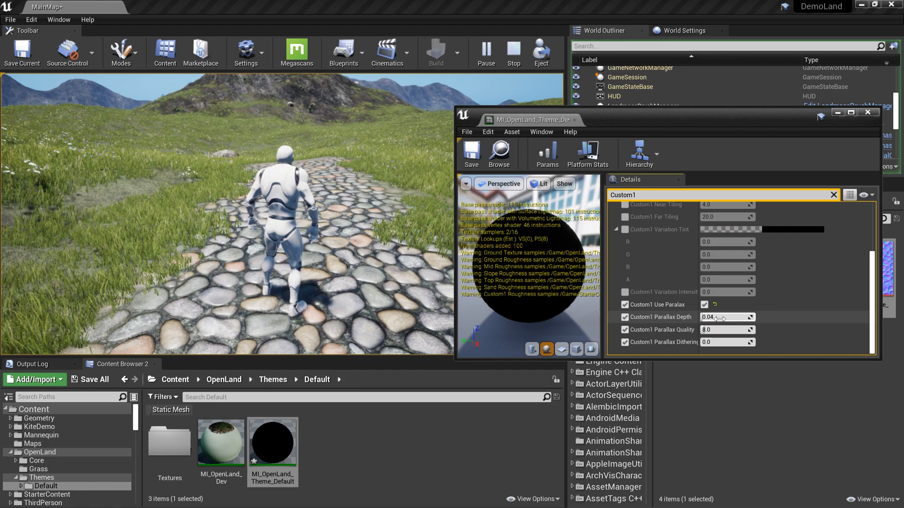
# - Enable Custom1 parallax using T_CobbleStone_Pebble_H at 0.1 depth and play to check the stones
pyautogui.scroll(3)
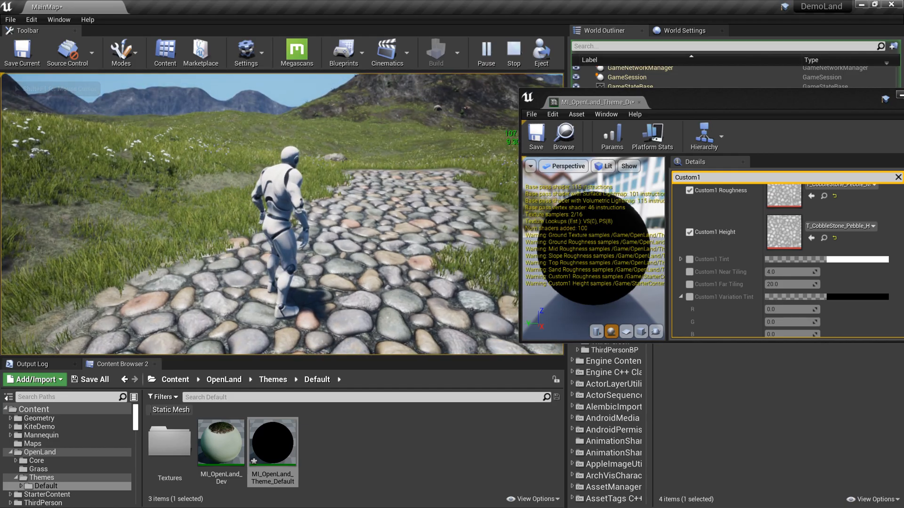
pyautogui.click(513, 53)
pyautogui.write('0.1')
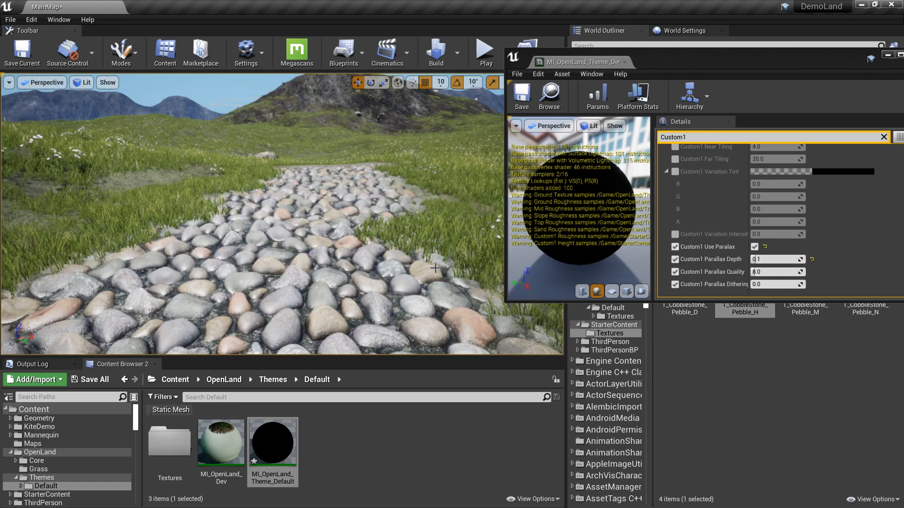
pyautogui.click(484, 52)
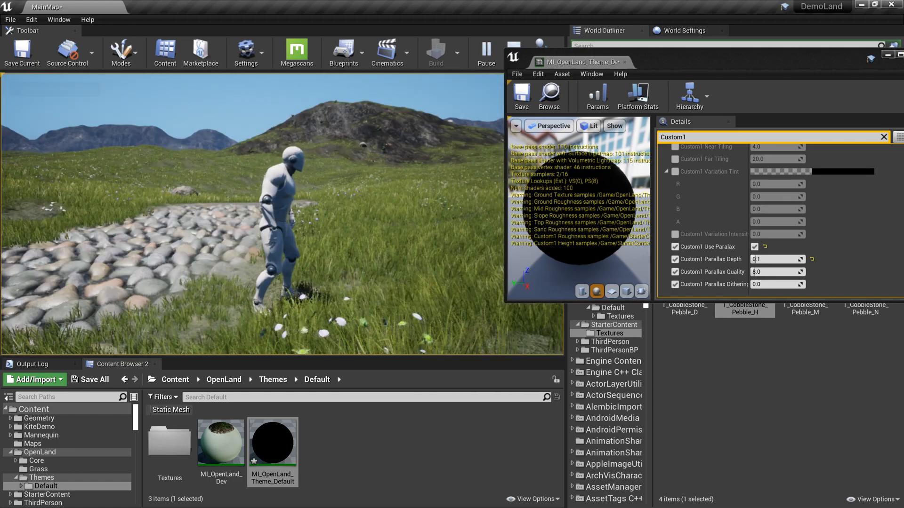
# - Stop play and set Custom1 Parallax Depth 0.40, Quality 33.4 and Dithering 0.43
pyautogui.click(486, 51)
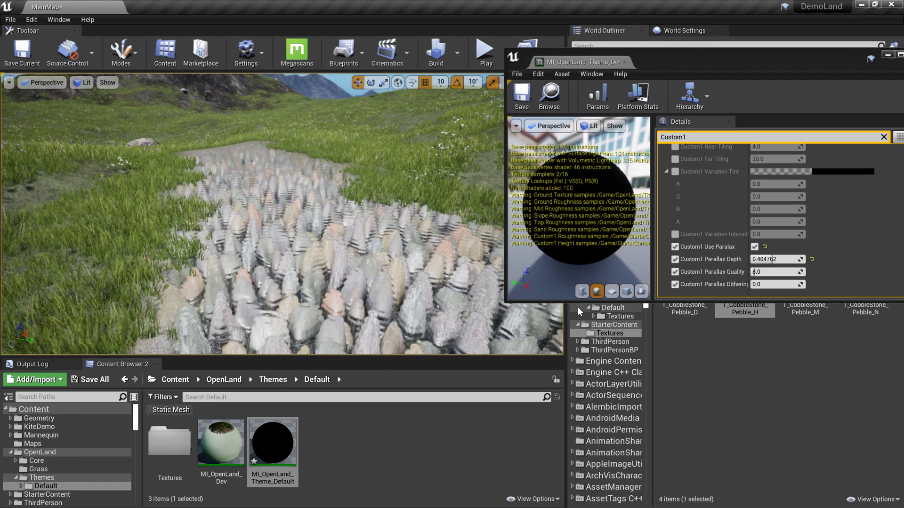
pyautogui.write('10.539681')
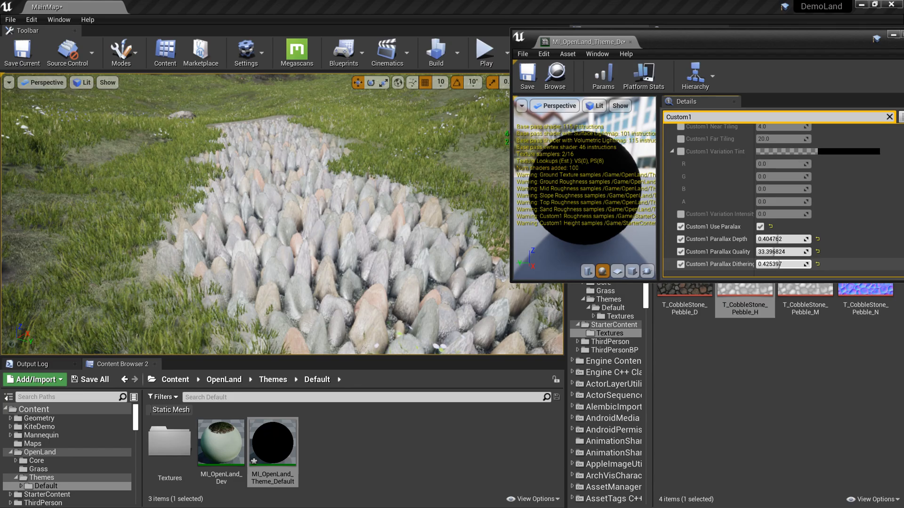
# - Return Custom1 Parallax Dithering to 0.0 and Parallax Quality to 8.0
pyautogui.write('0.888889')
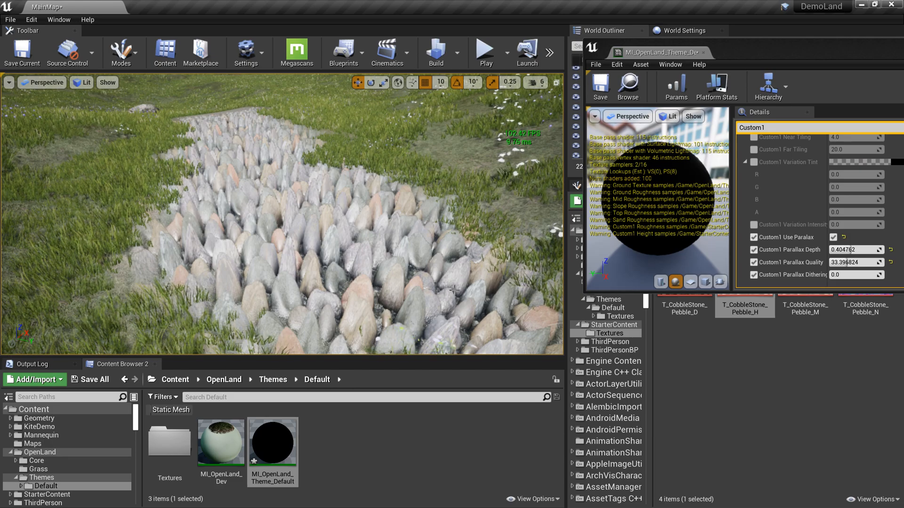
pyautogui.moveTo(763, 51)
pyautogui.write('8')
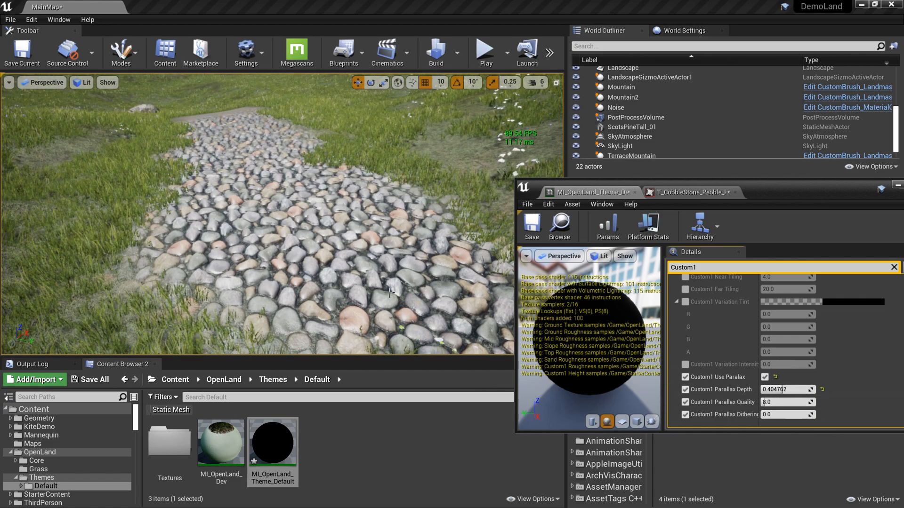
pyautogui.click(485, 52)
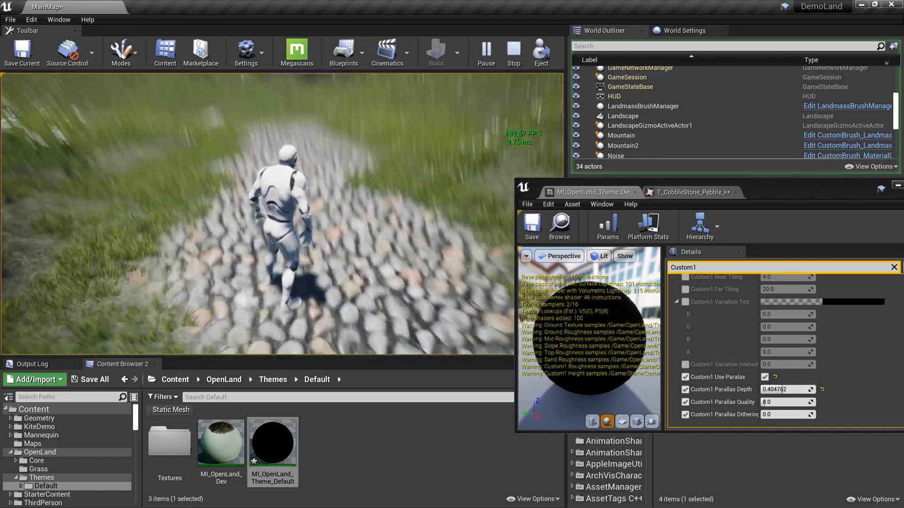
pyautogui.click(513, 54)
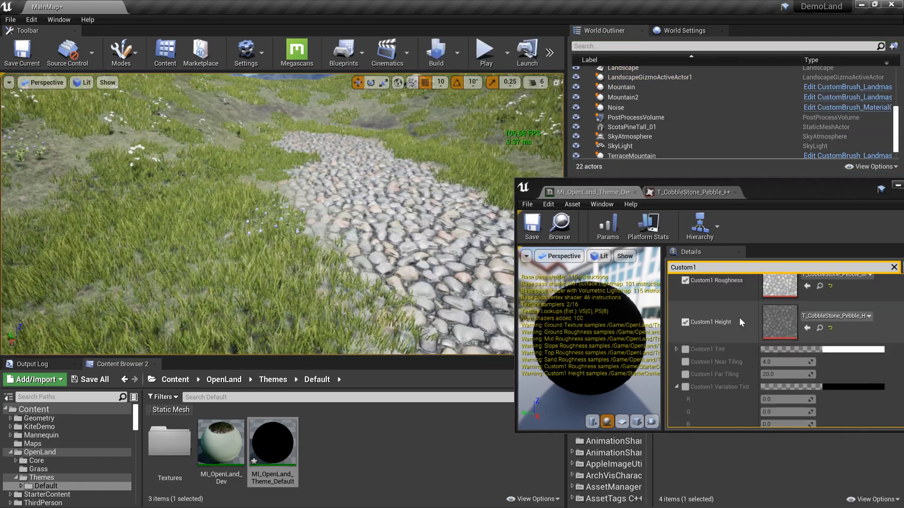